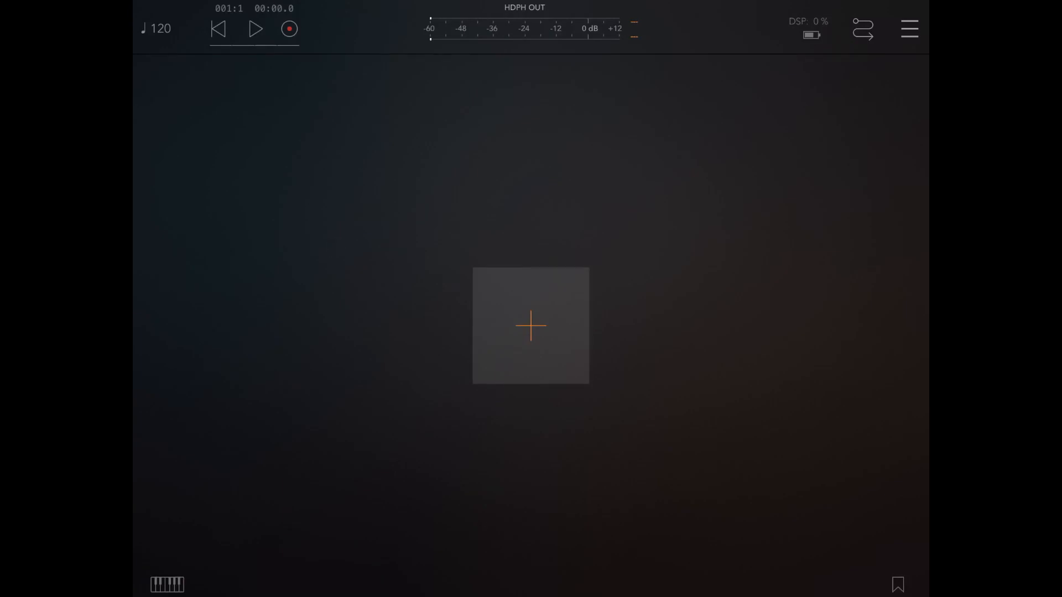
Step: Create the first empty mixer channel in the AUM session
click(530, 325)
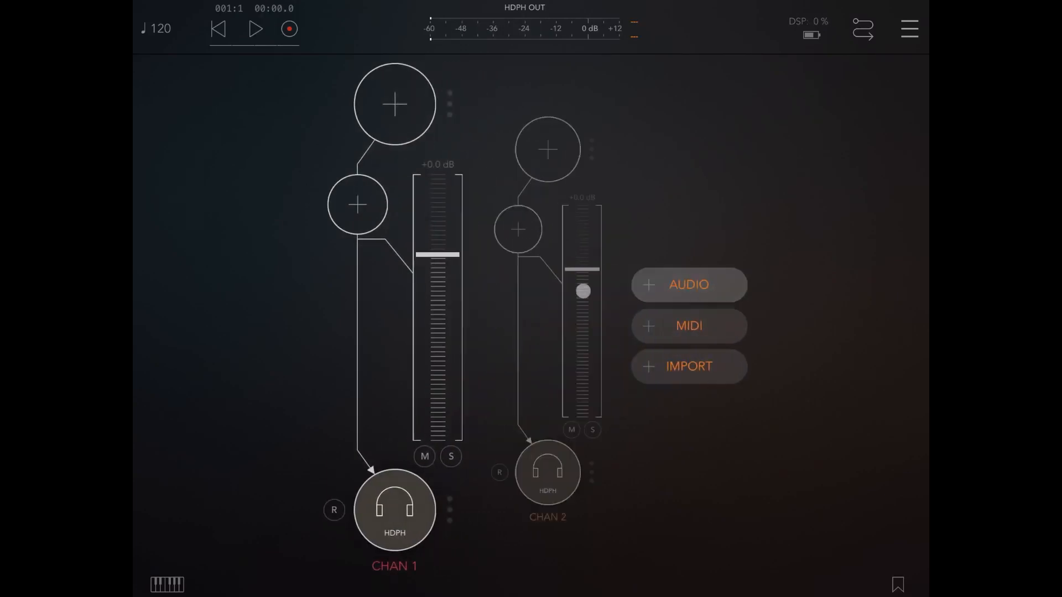
Step: Load iSEM on channel 2 and Drambo on channel 1 as Audio Unit sources
click(547, 149)
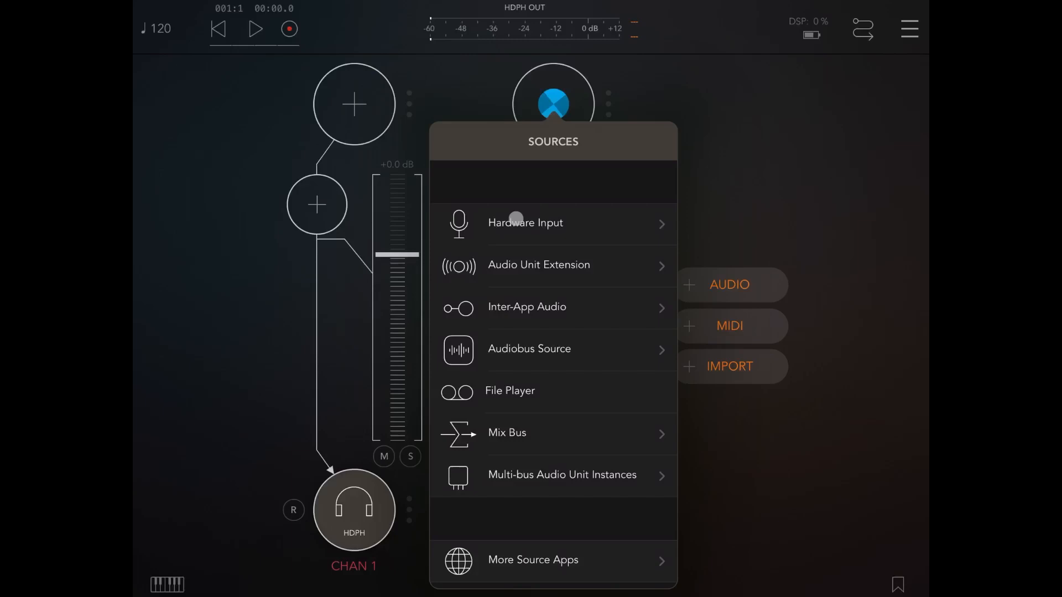
click(553, 265)
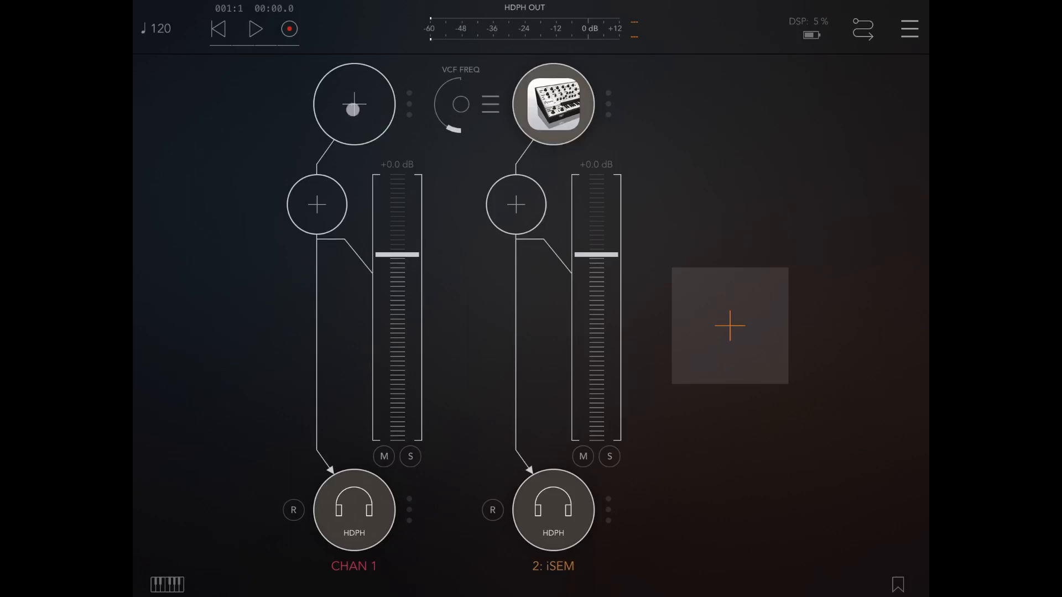
click(353, 110)
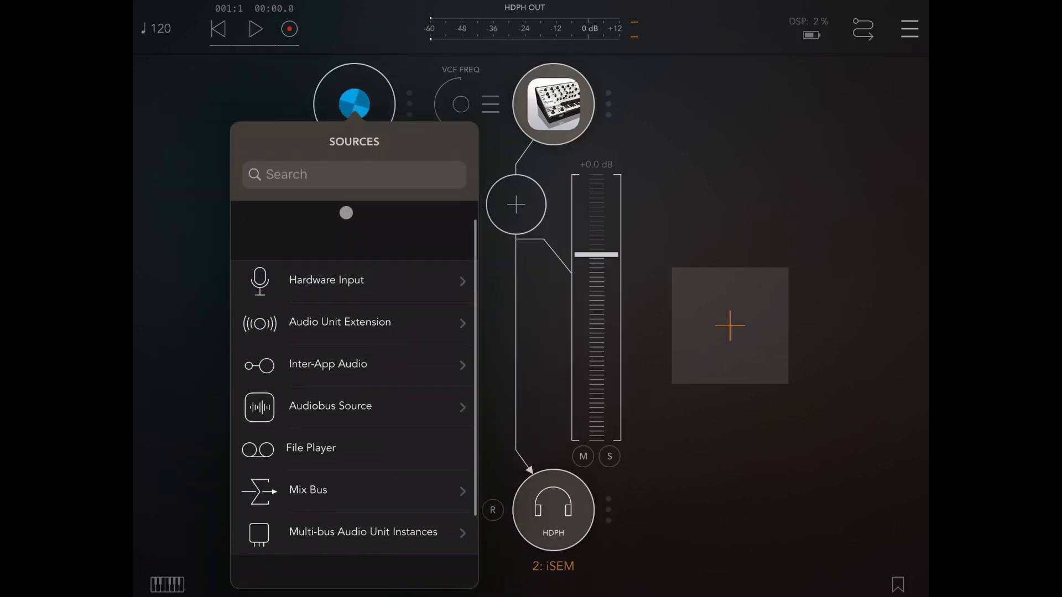
text(dr)
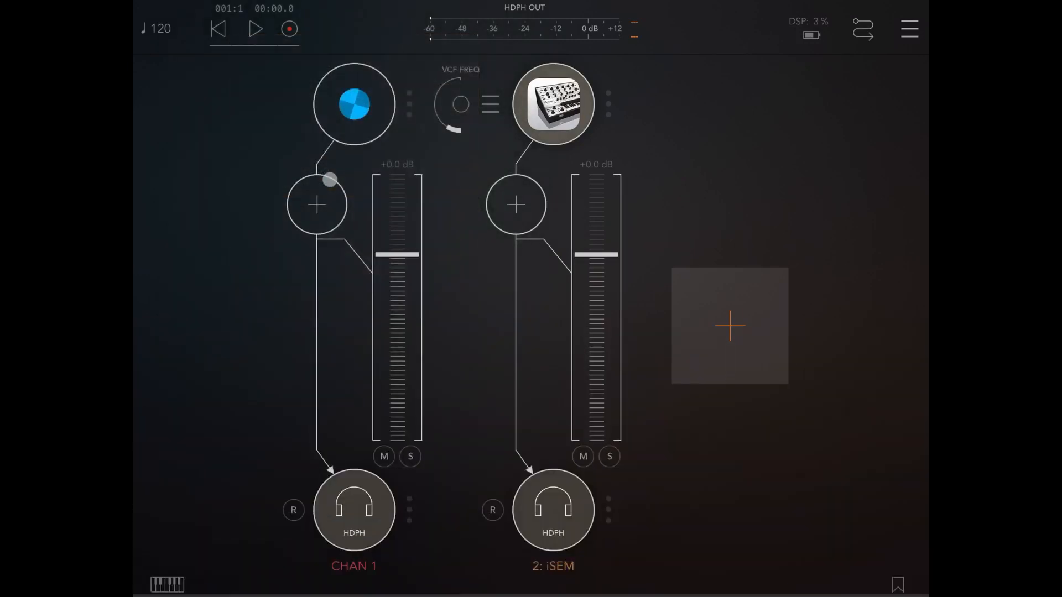
click(352, 104)
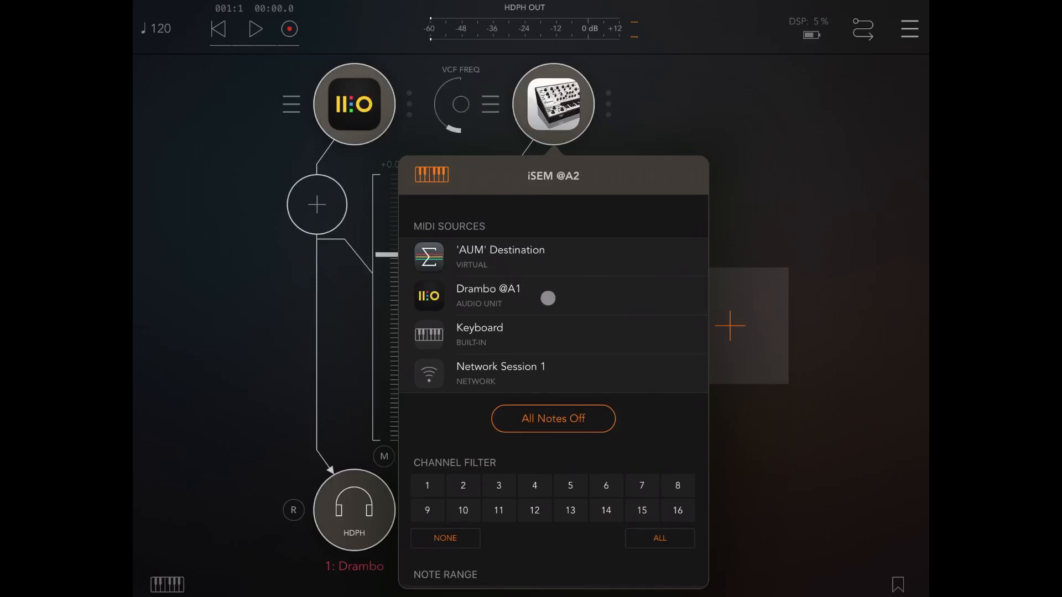
click(553, 296)
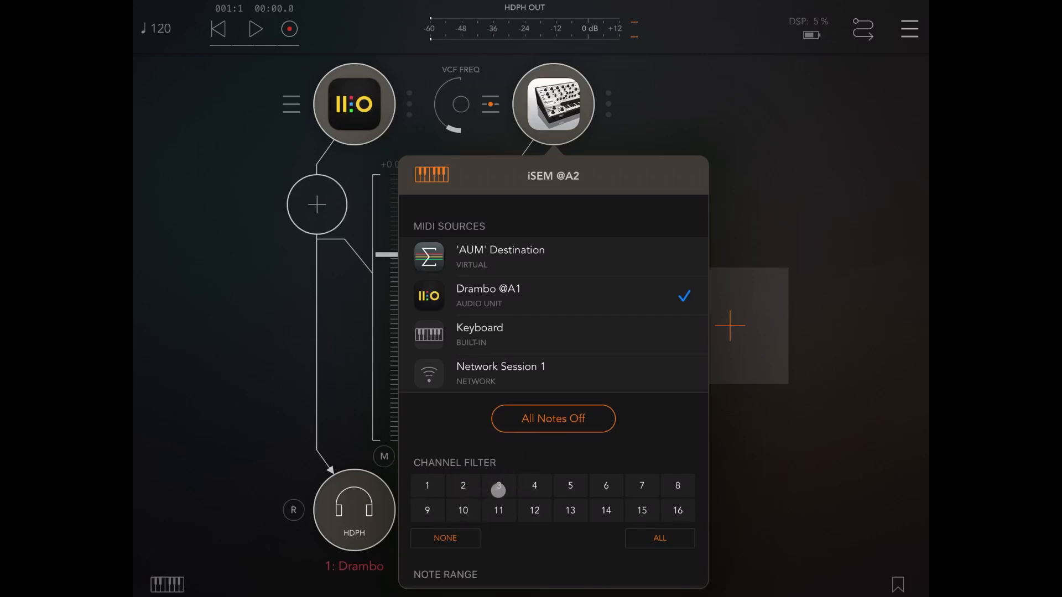
click(462, 486)
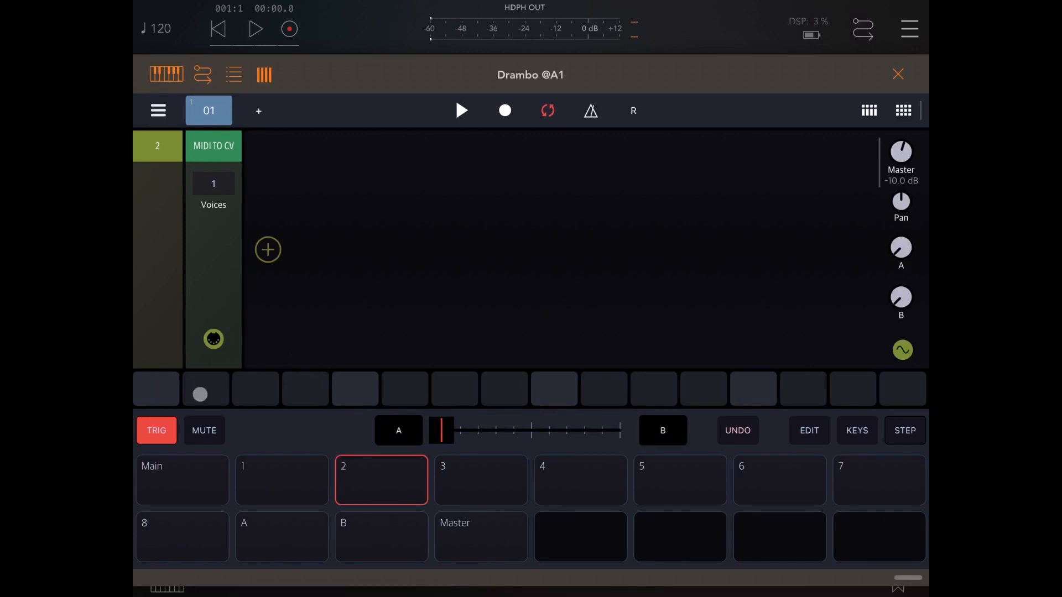
Step: Fill track 2 with C2 steps and add a MIDI output module set to channel 2
click(554, 389)
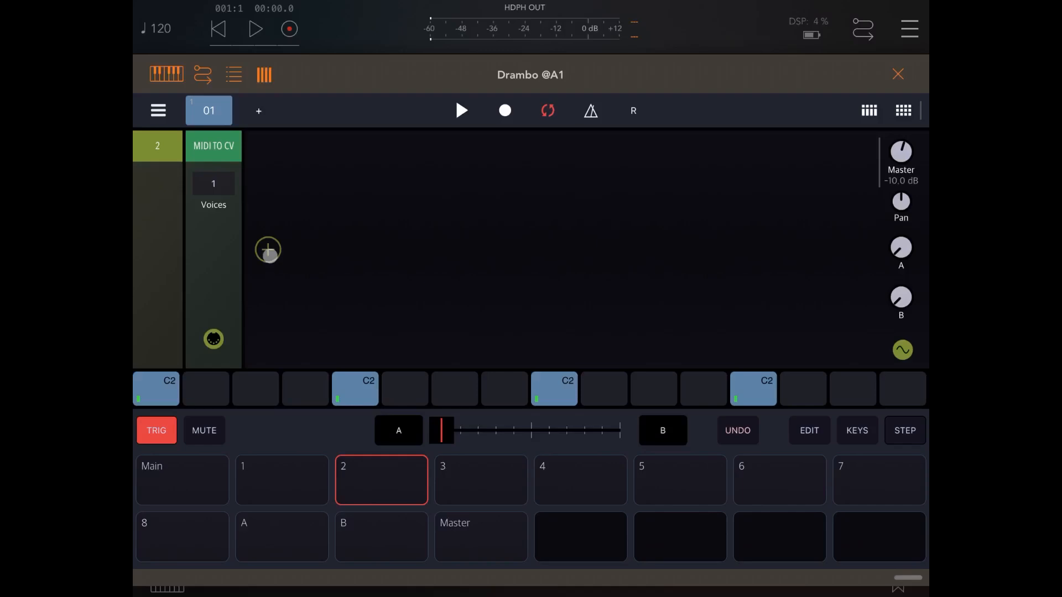
click(267, 249)
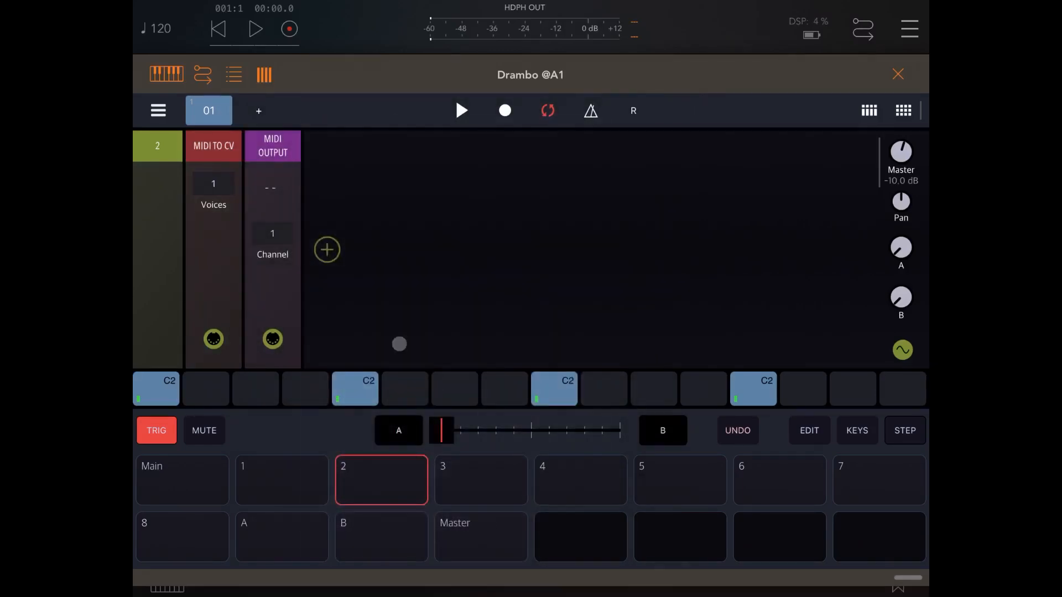
click(272, 188)
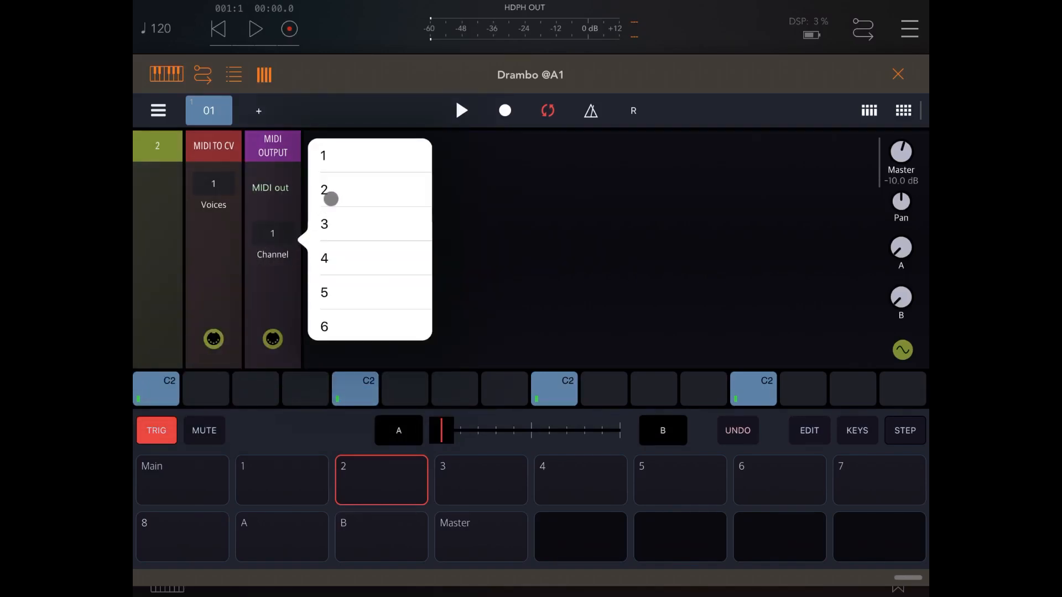
click(324, 189)
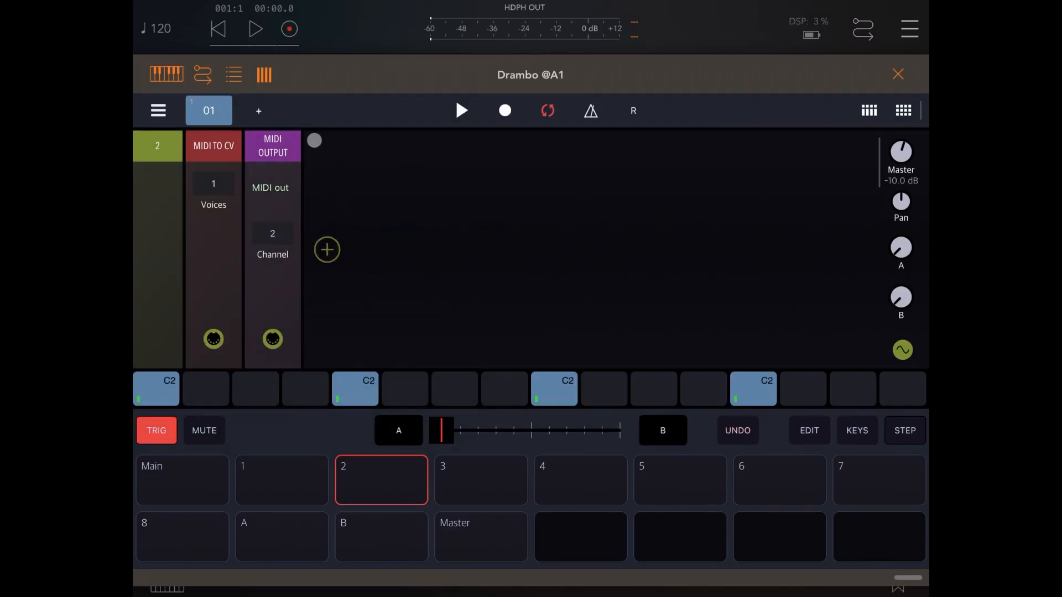
Step: Start session playback in AUM and switch to empty track 1
click(256, 29)
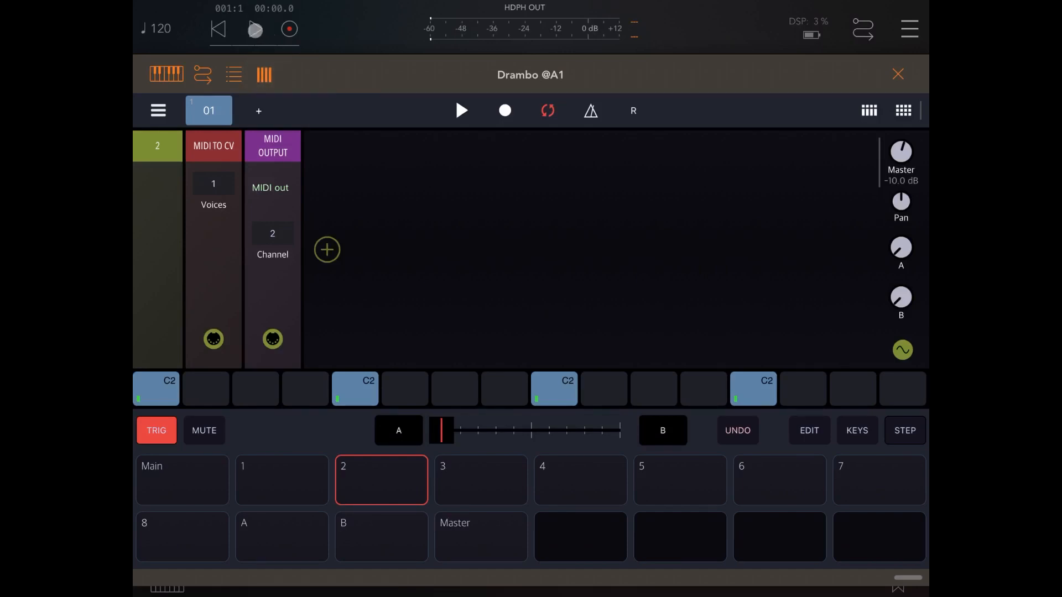
click(462, 111)
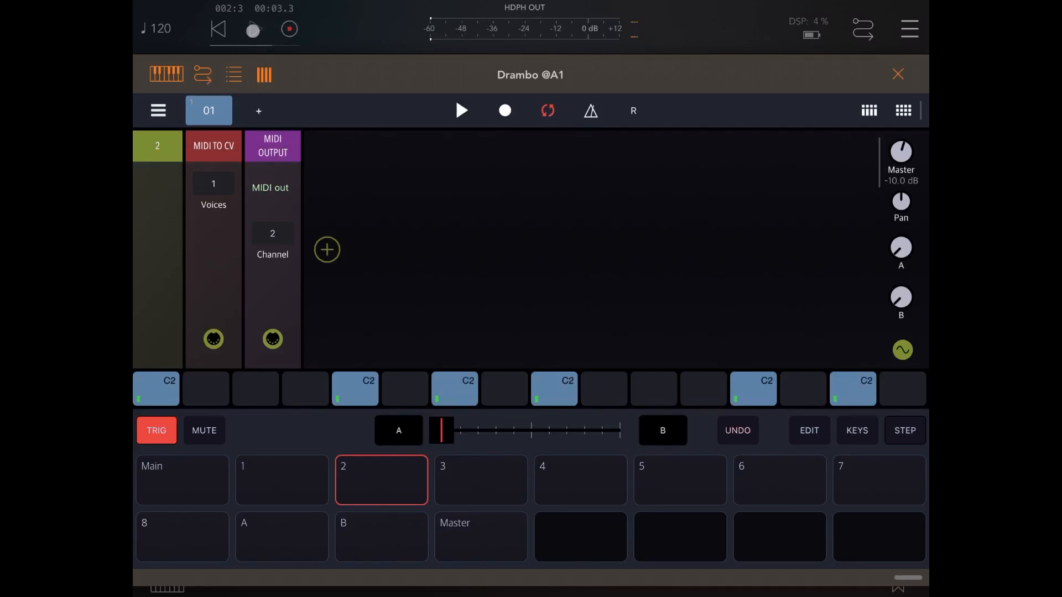
click(461, 111)
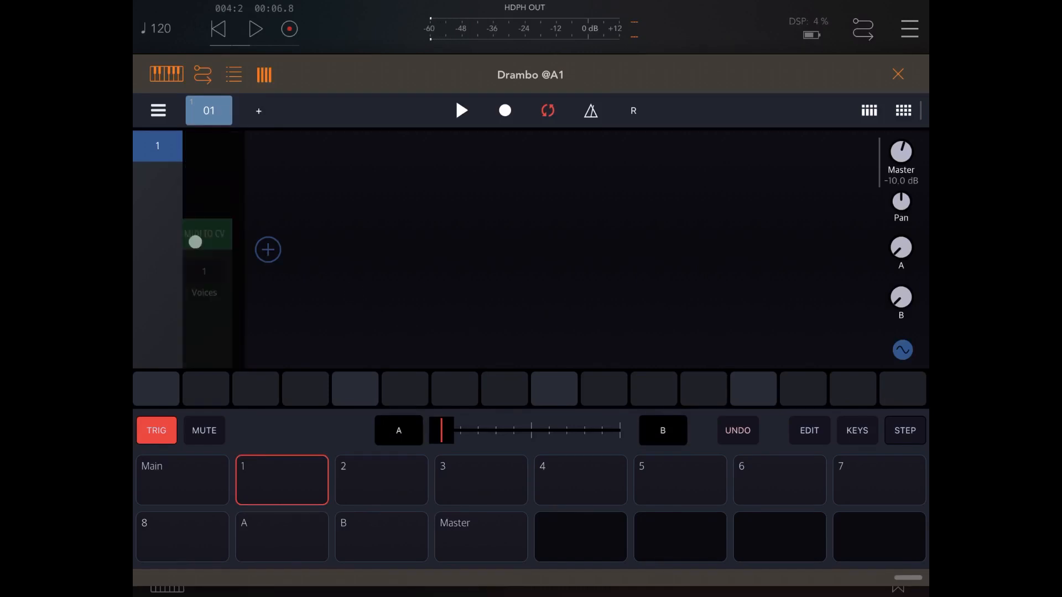
Step: Build track 1's chain: LFO, MIDI CC generator, MIDI output and a monitor module
click(268, 250)
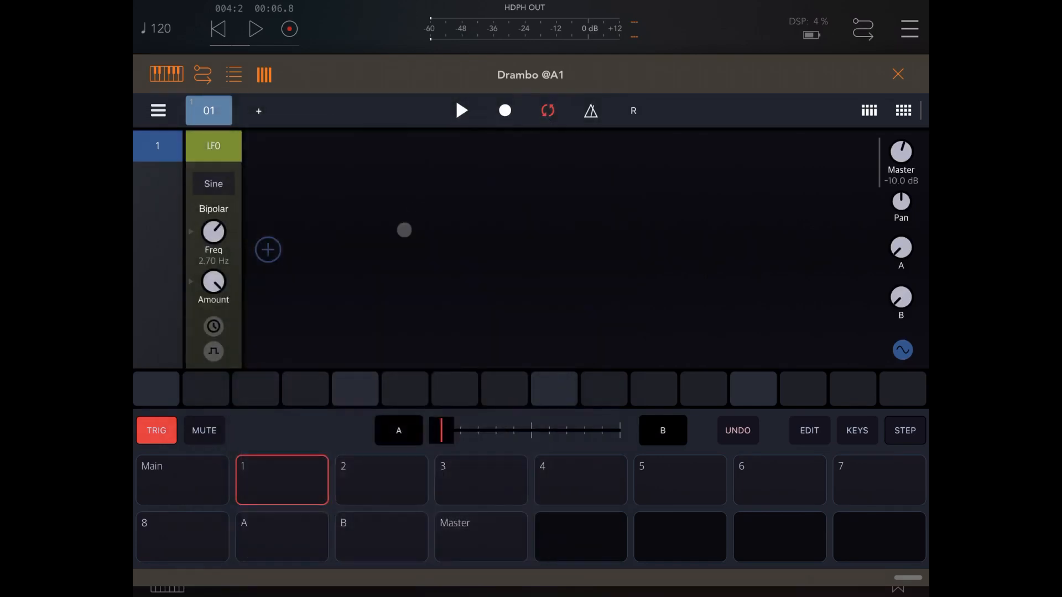
click(268, 250)
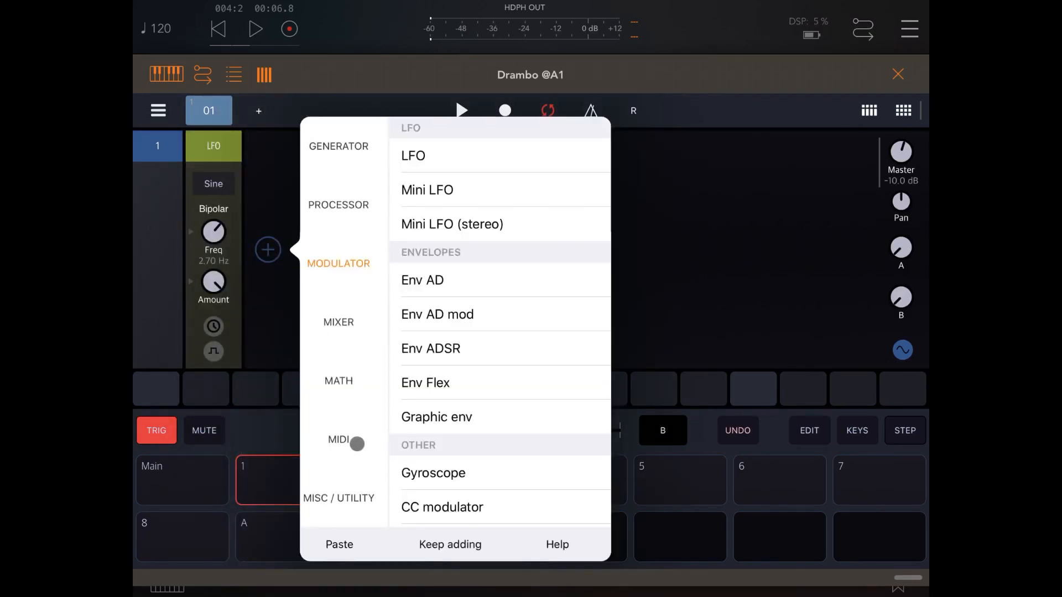
click(441, 507)
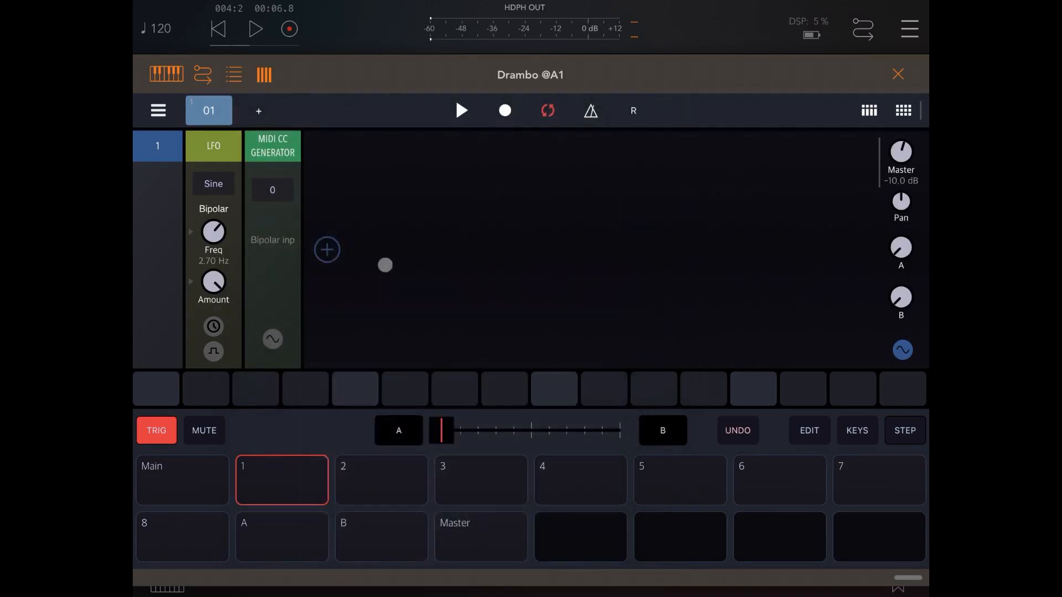
click(328, 250)
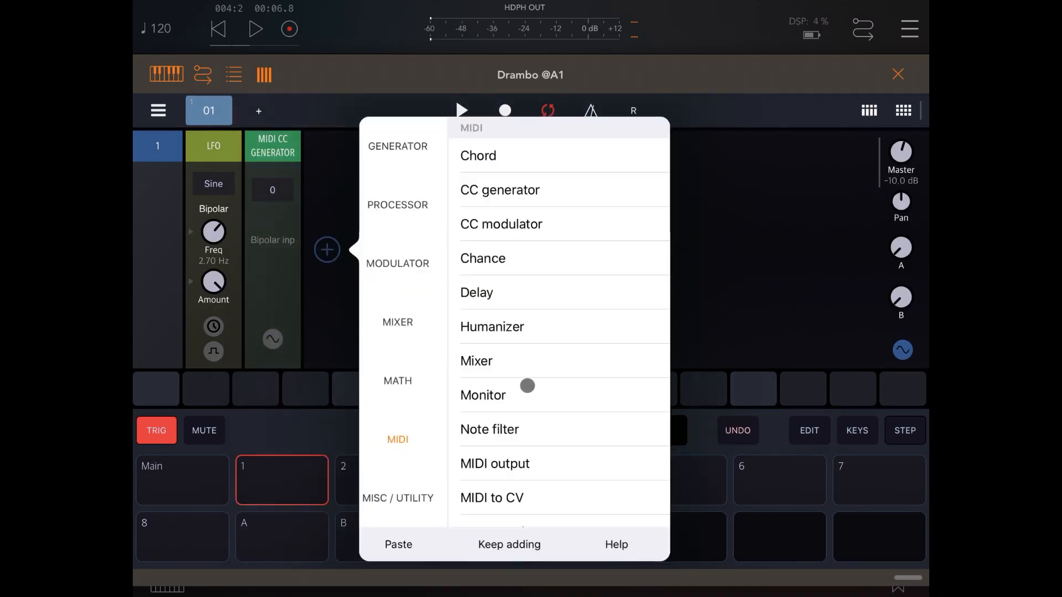
click(494, 463)
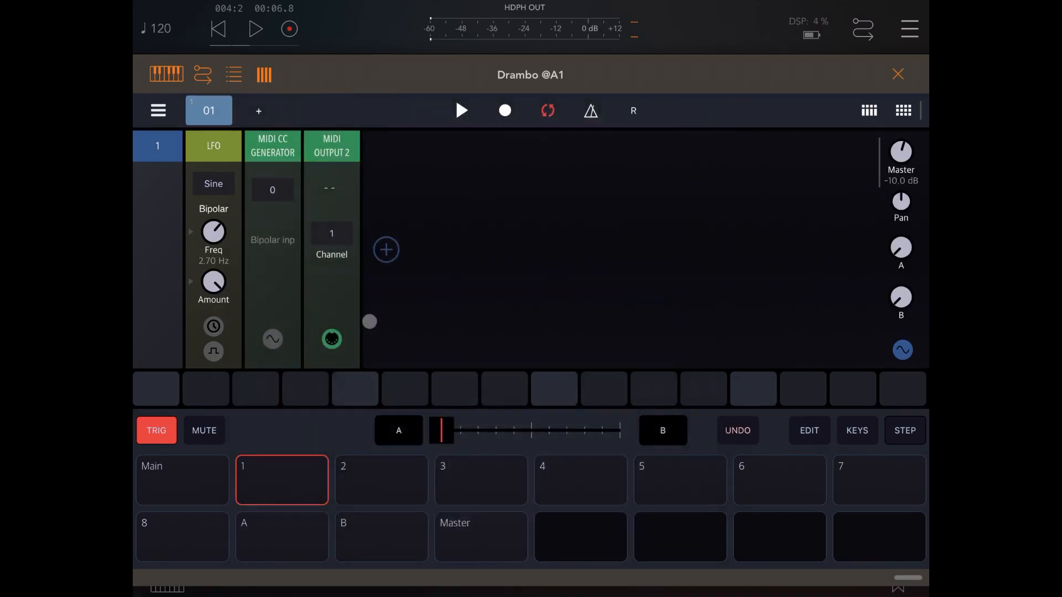
click(386, 250)
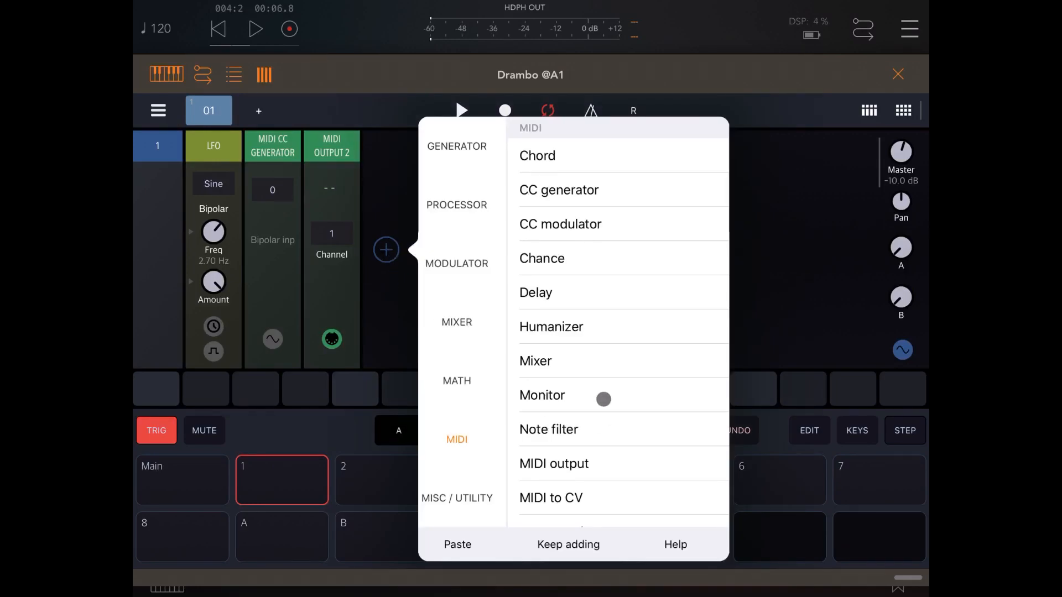
click(542, 396)
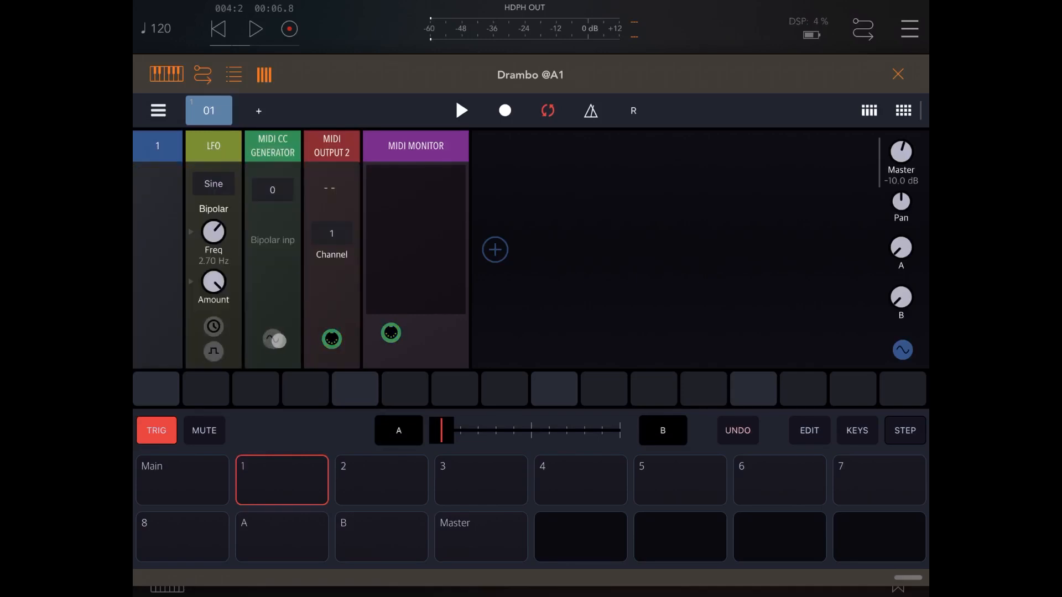
Step: Send the output module to MIDI out on channel 2 and set the generator's CC number to 2
click(331, 188)
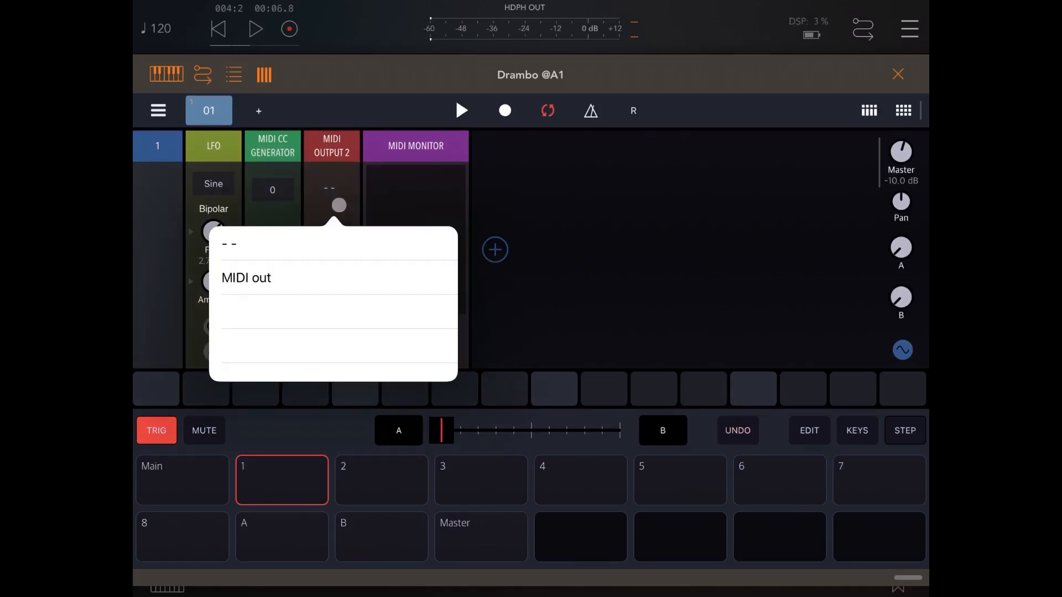
click(246, 277)
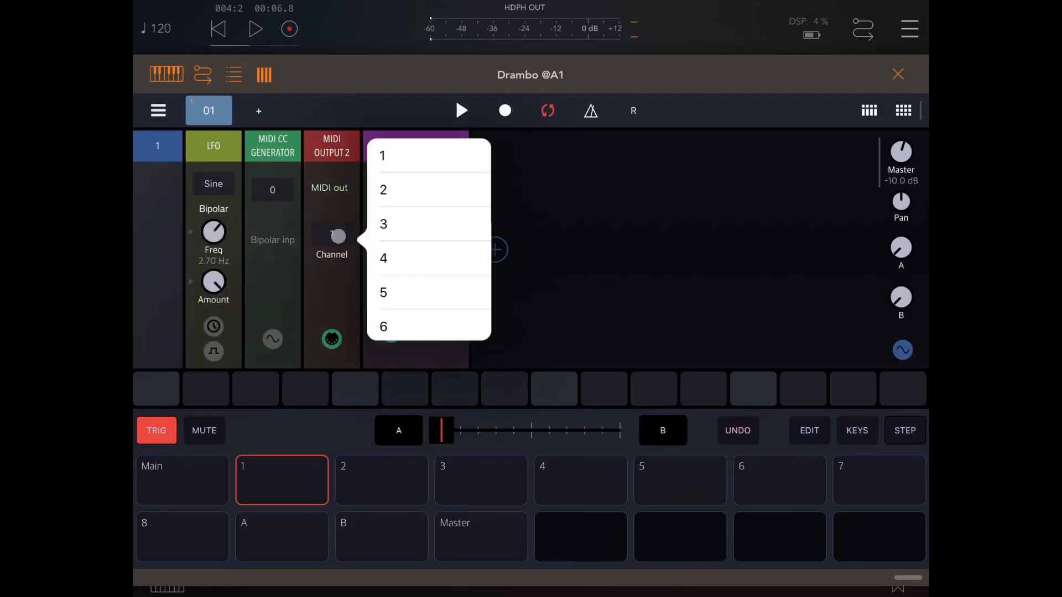
click(383, 190)
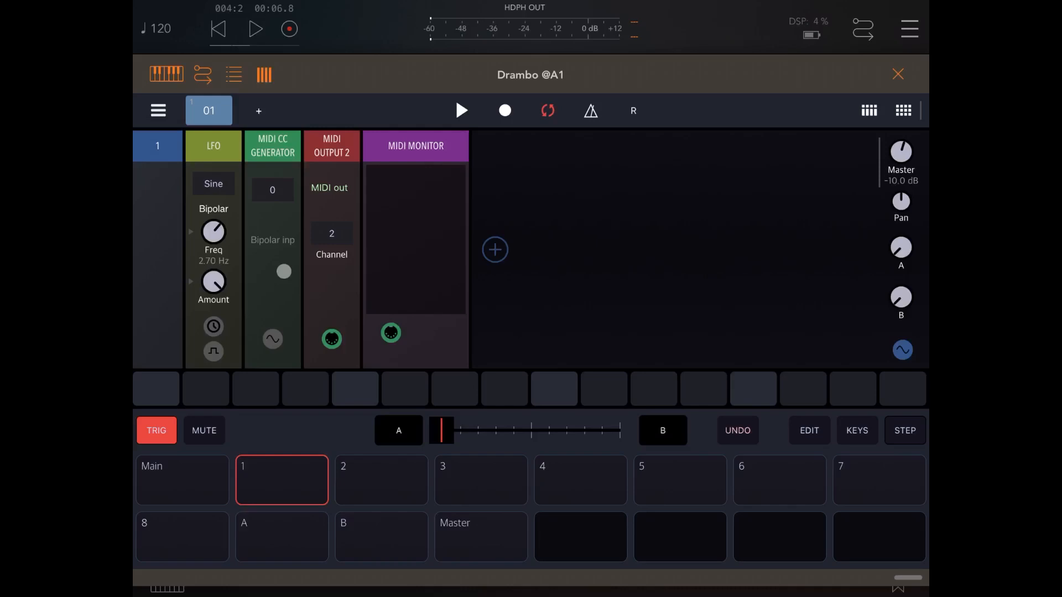
click(272, 189)
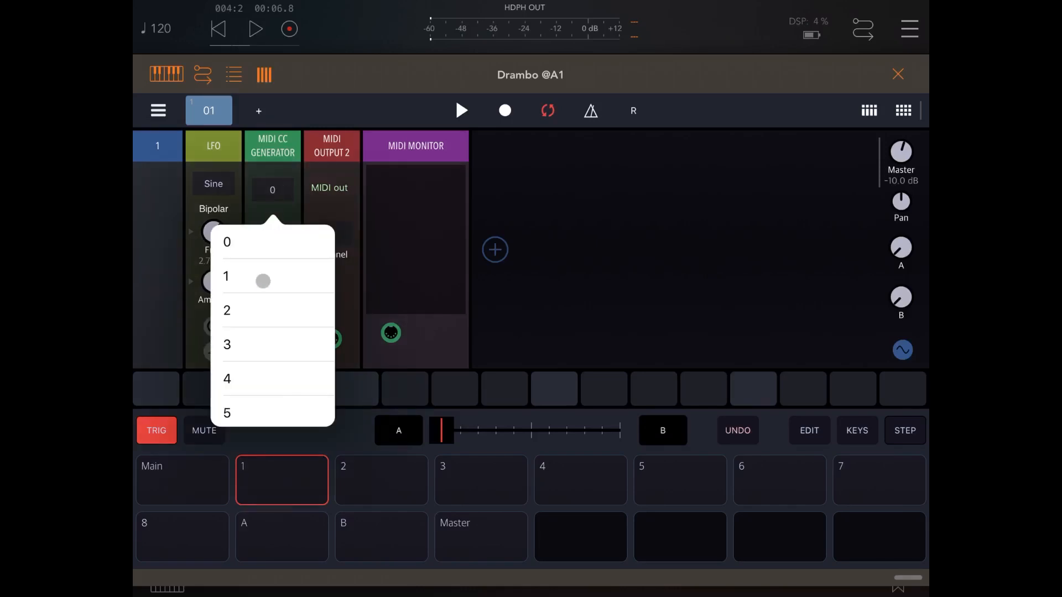
click(225, 310)
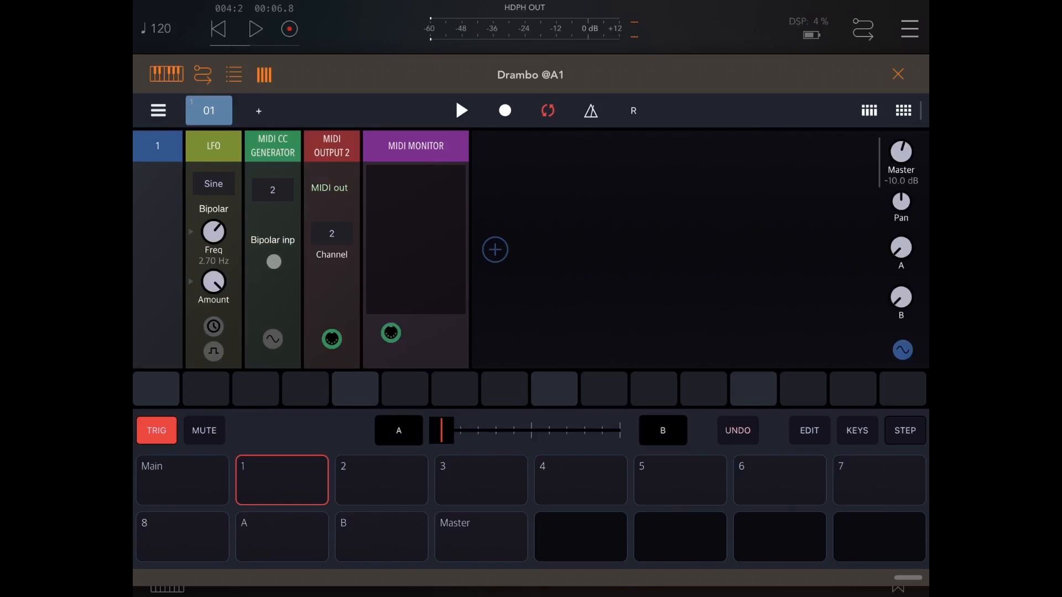
drag(273, 262, 293, 251)
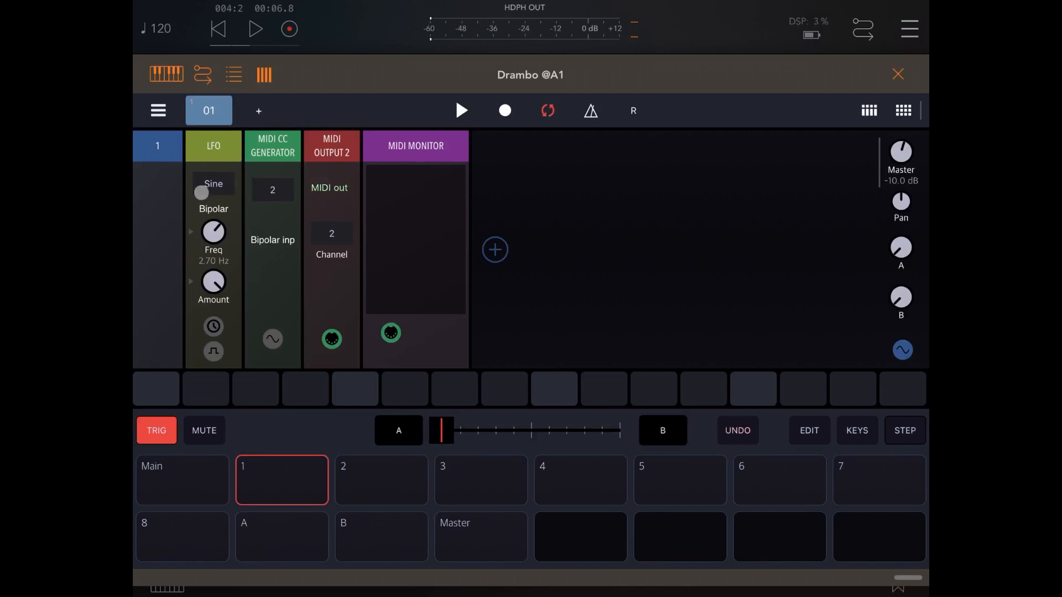
click(212, 199)
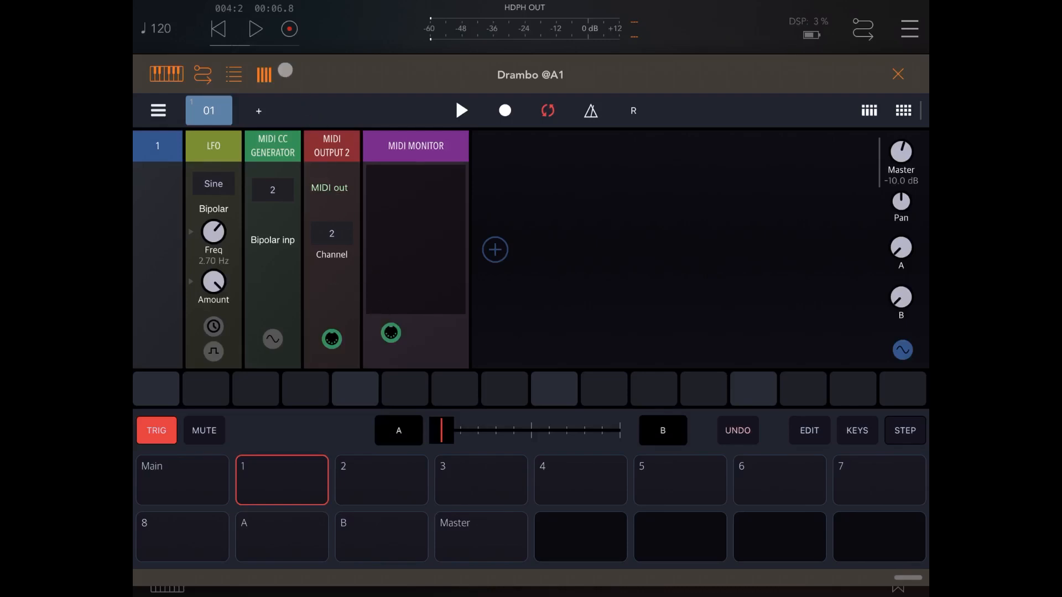
click(255, 29)
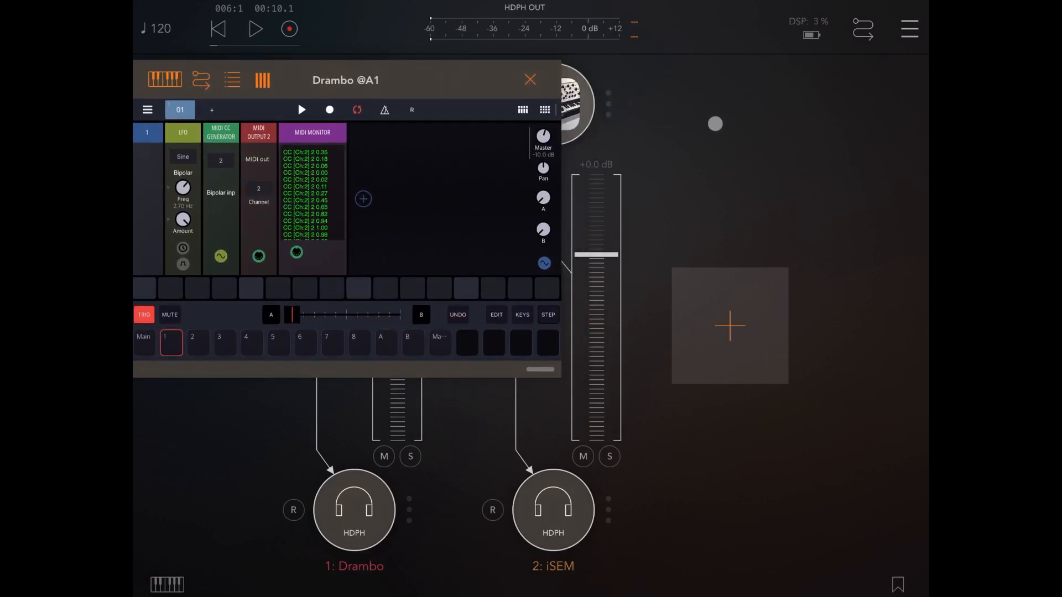
Step: Show iSEM's controllable parameters in AUM's MIDI CTRL assignments
click(910, 29)
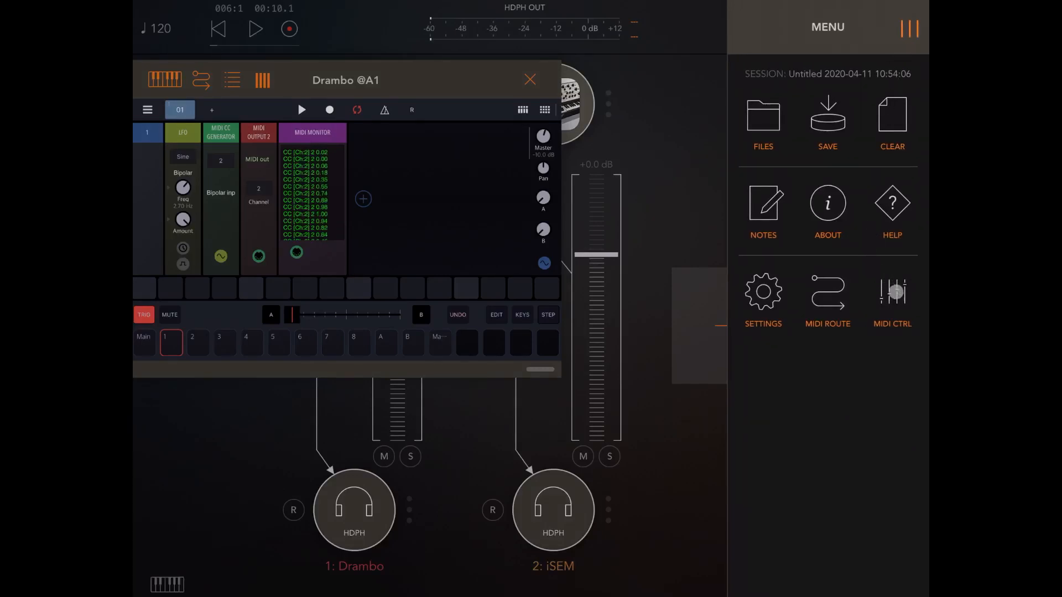
click(892, 298)
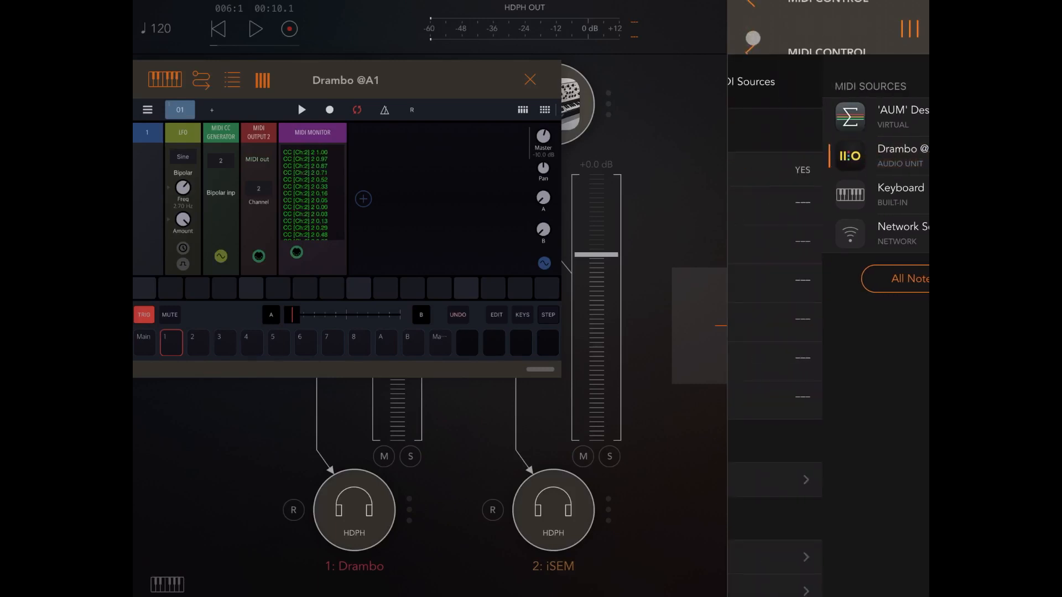
click(750, 27)
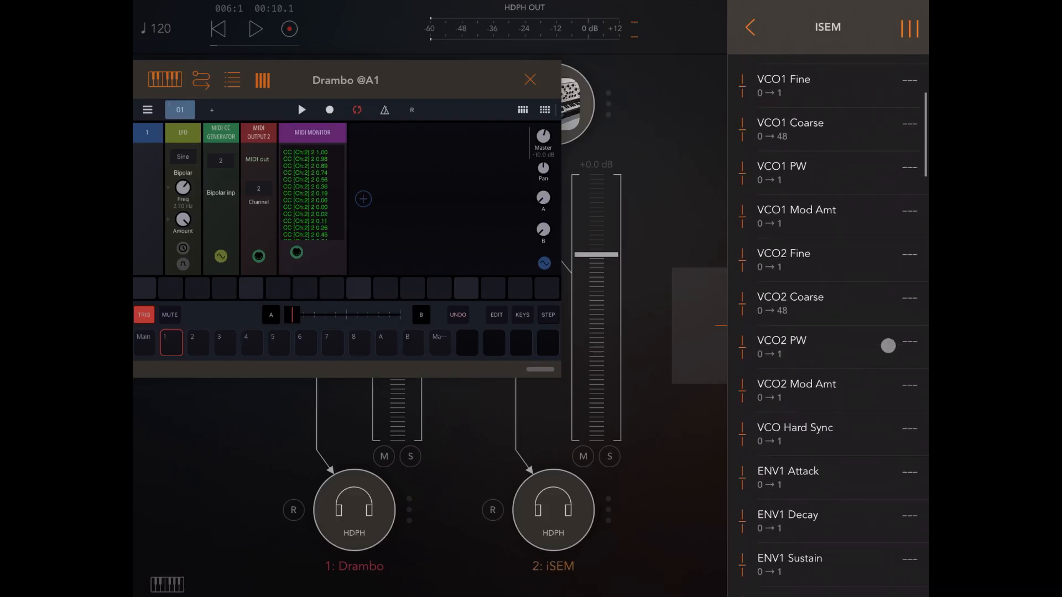
scroll(down, 3)
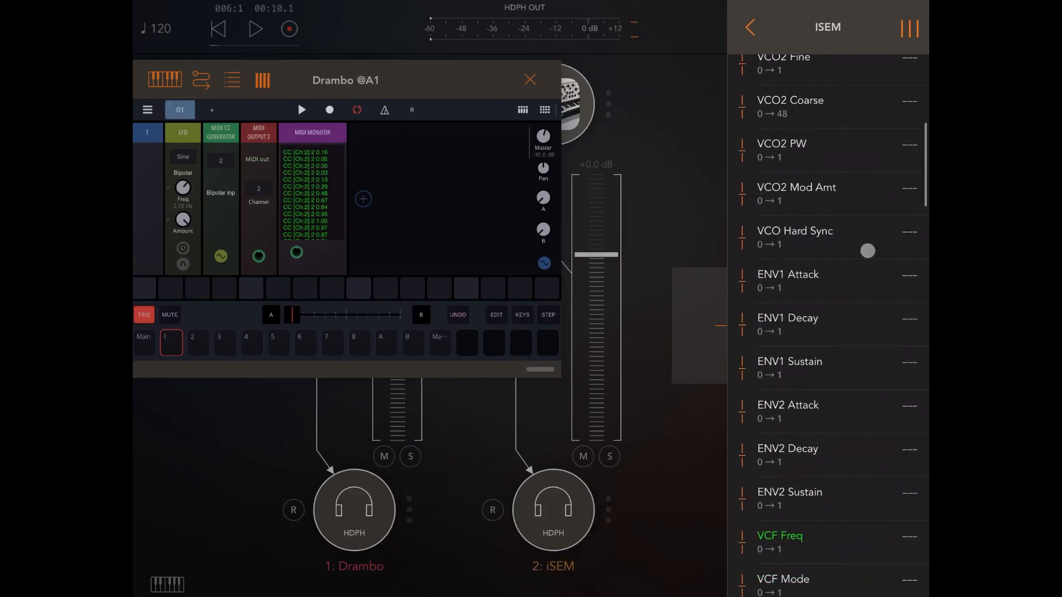
Step: Map iSEM's VCF Freq to CC 2 on MIDI channel 2
click(779, 541)
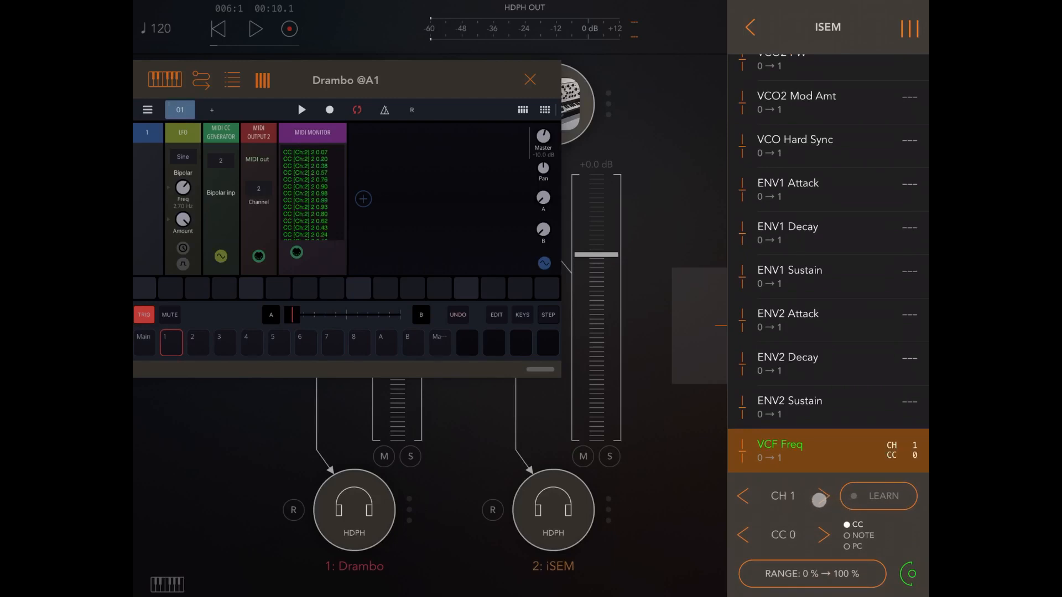
click(824, 496)
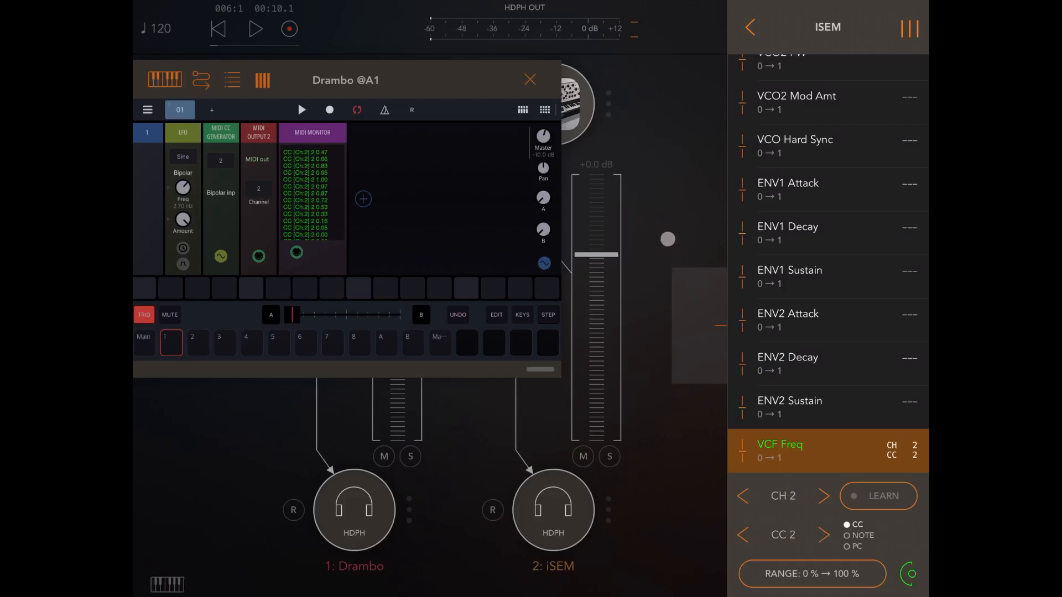
click(750, 27)
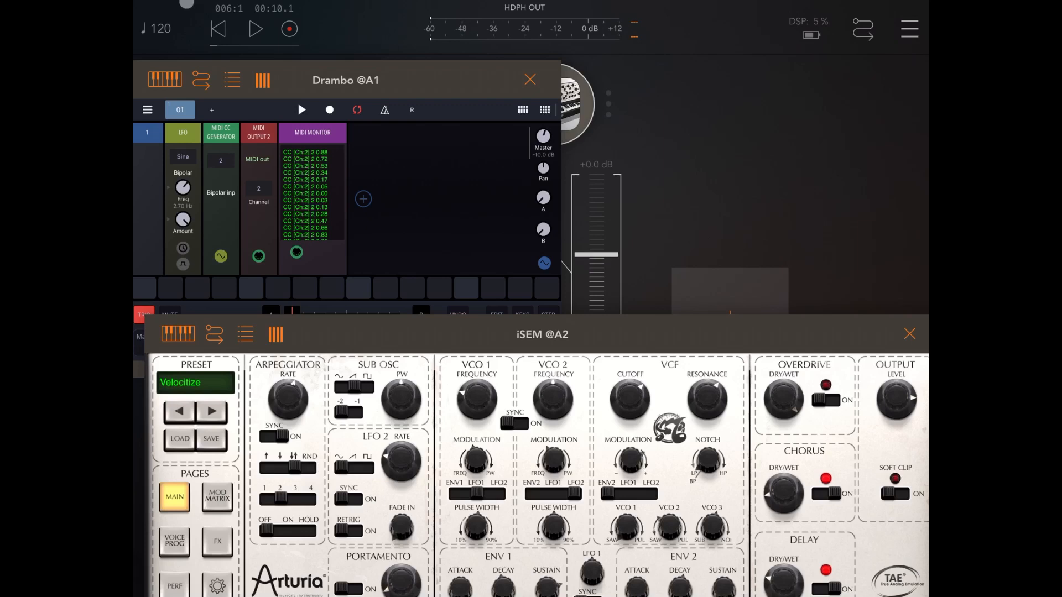
Step: Show the iSEM panel and slow Drambo's LFO to 0.08 Hz
click(256, 29)
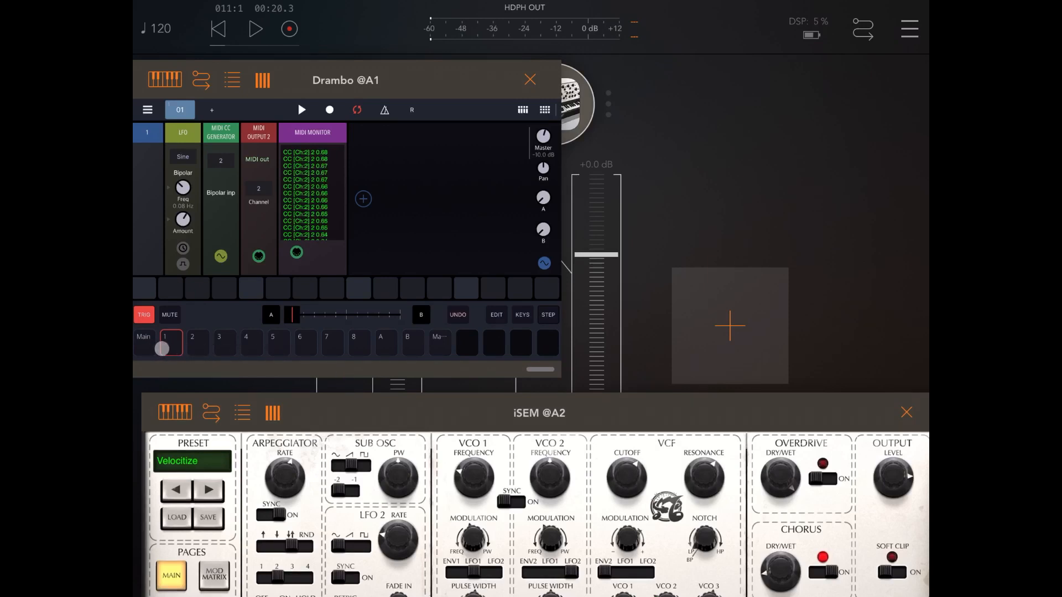
drag(626, 478, 627, 488)
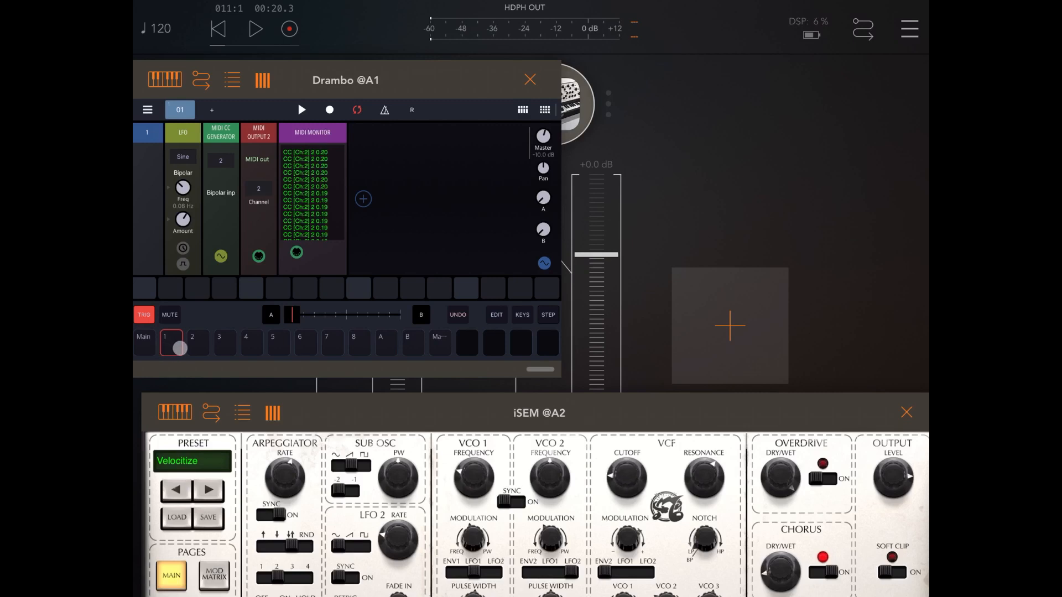
Step: Select track 2's C2 pattern and start the session playing
click(192, 343)
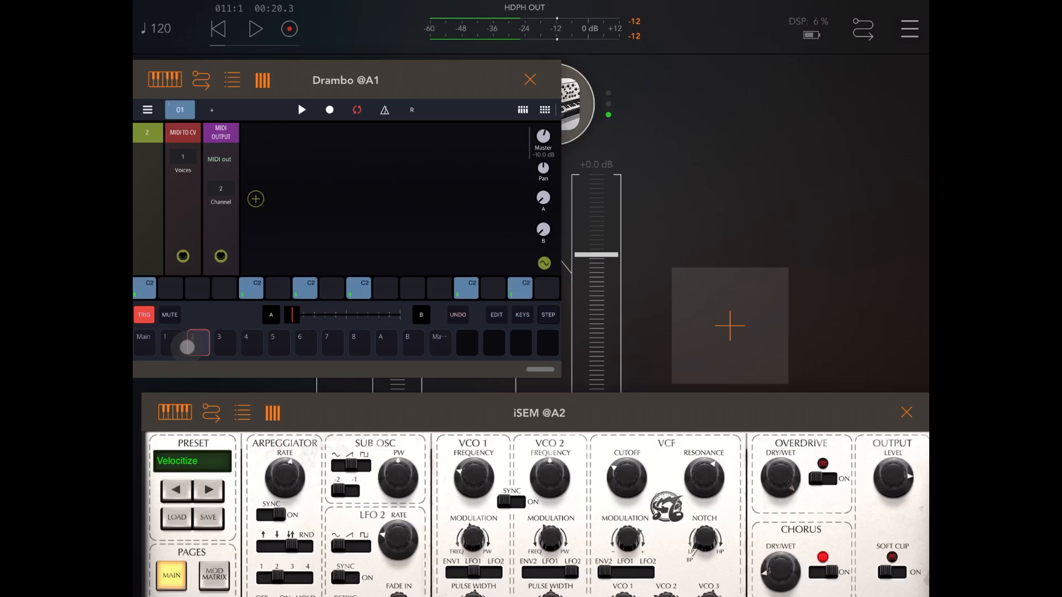
click(197, 343)
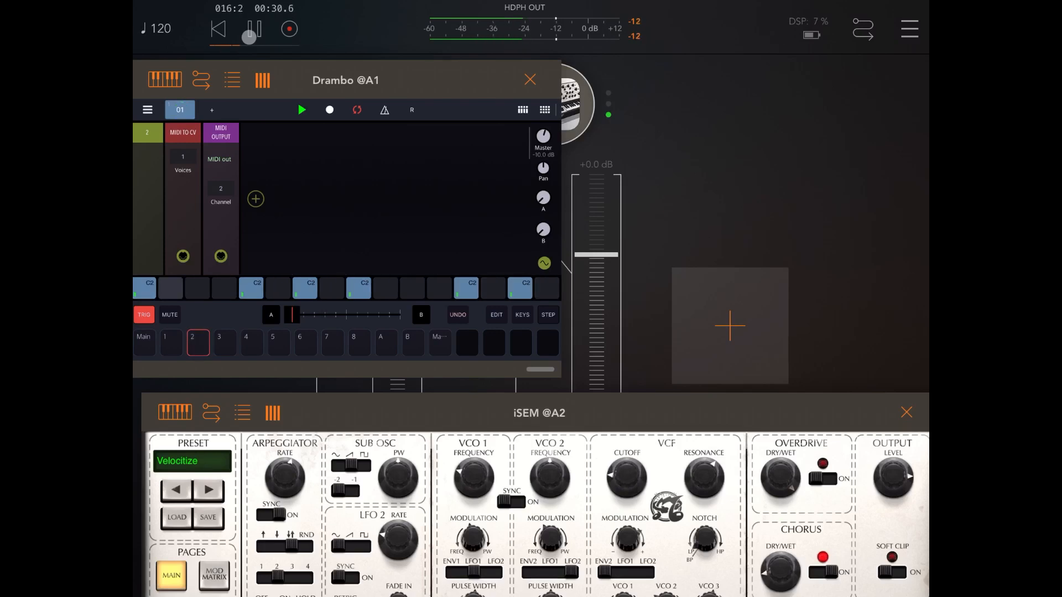
click(251, 28)
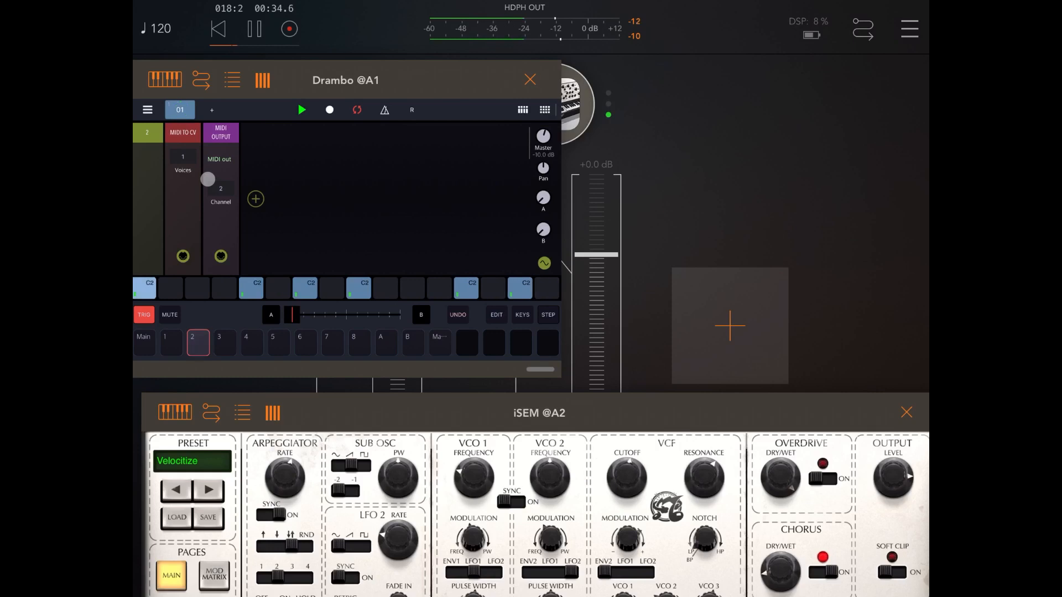
click(263, 79)
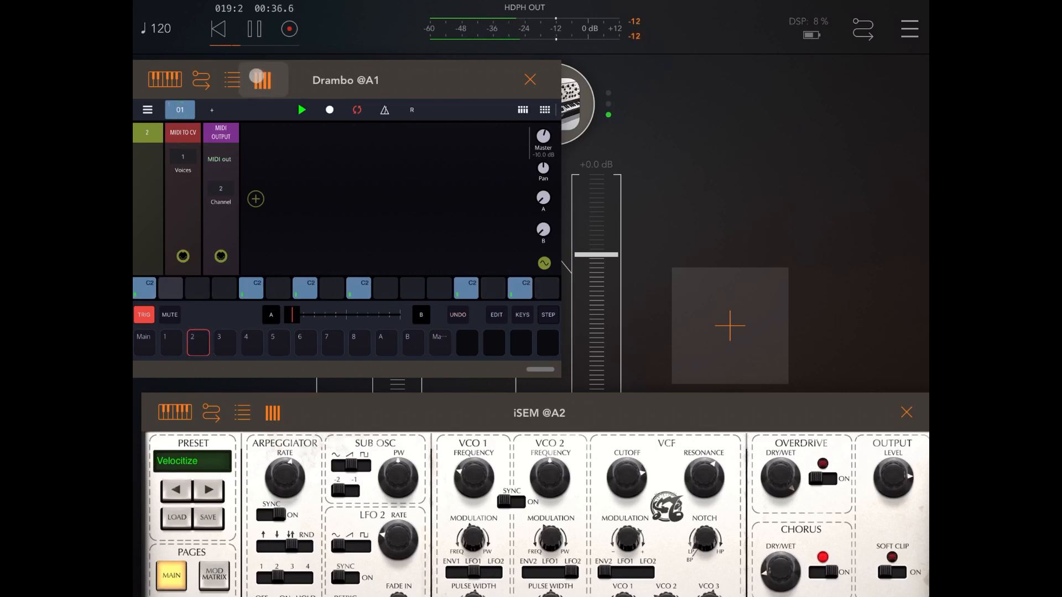